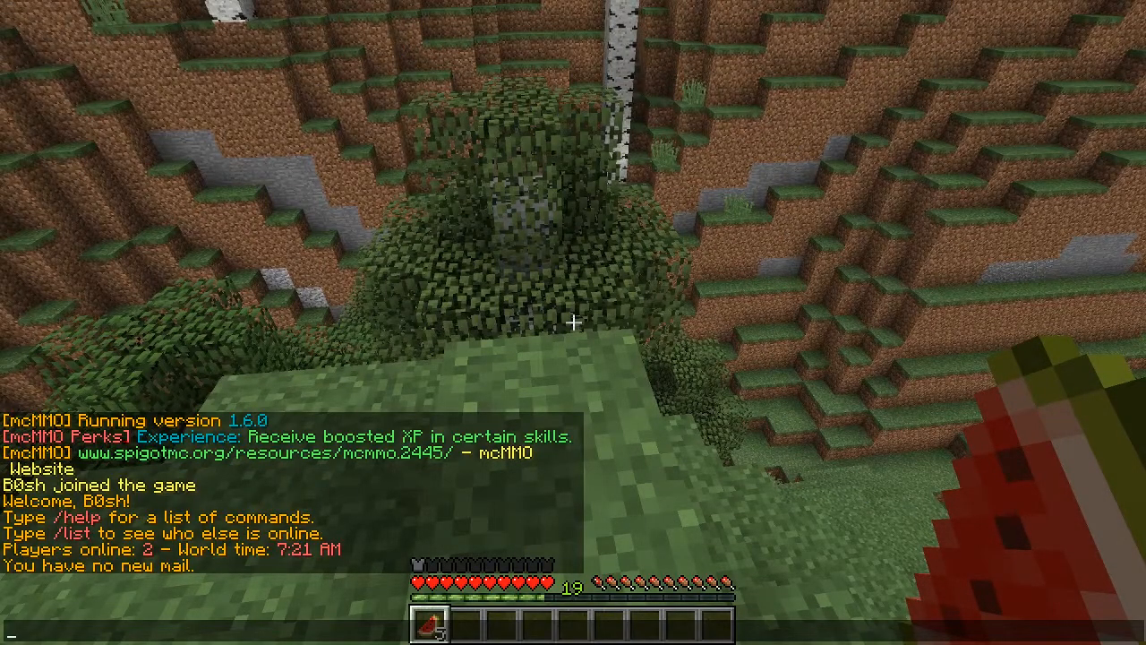
# - Run the mcMMO acrobatics command in chat to show the Acrobatics guide and stats
pyautogui.write('/')
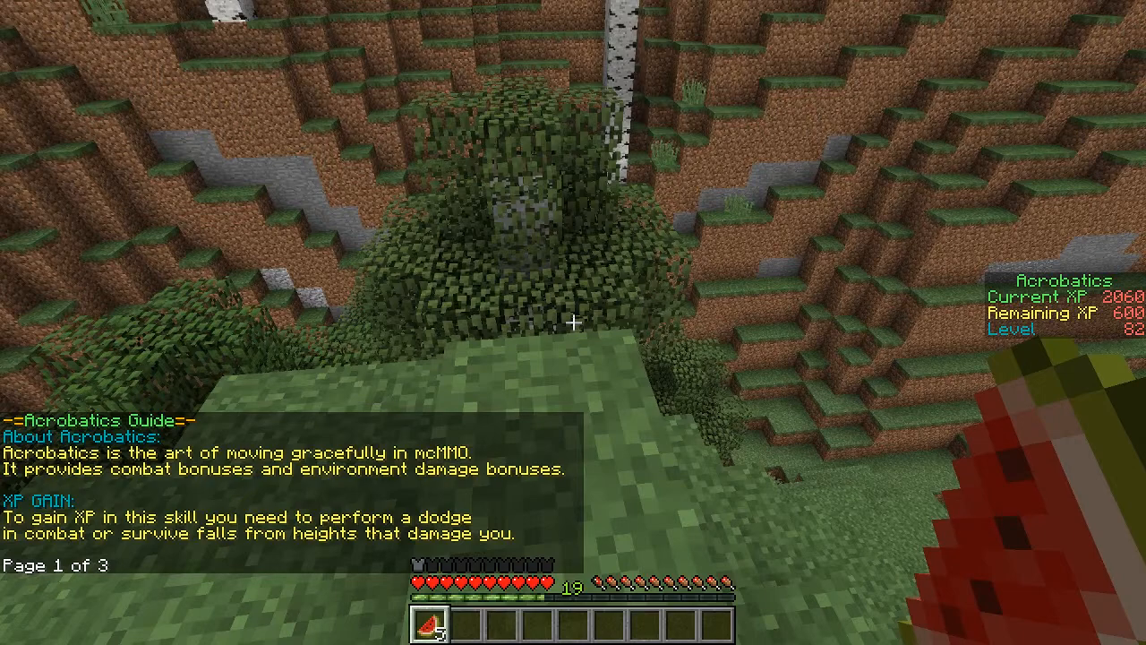
pyautogui.moveTo(573, 322)
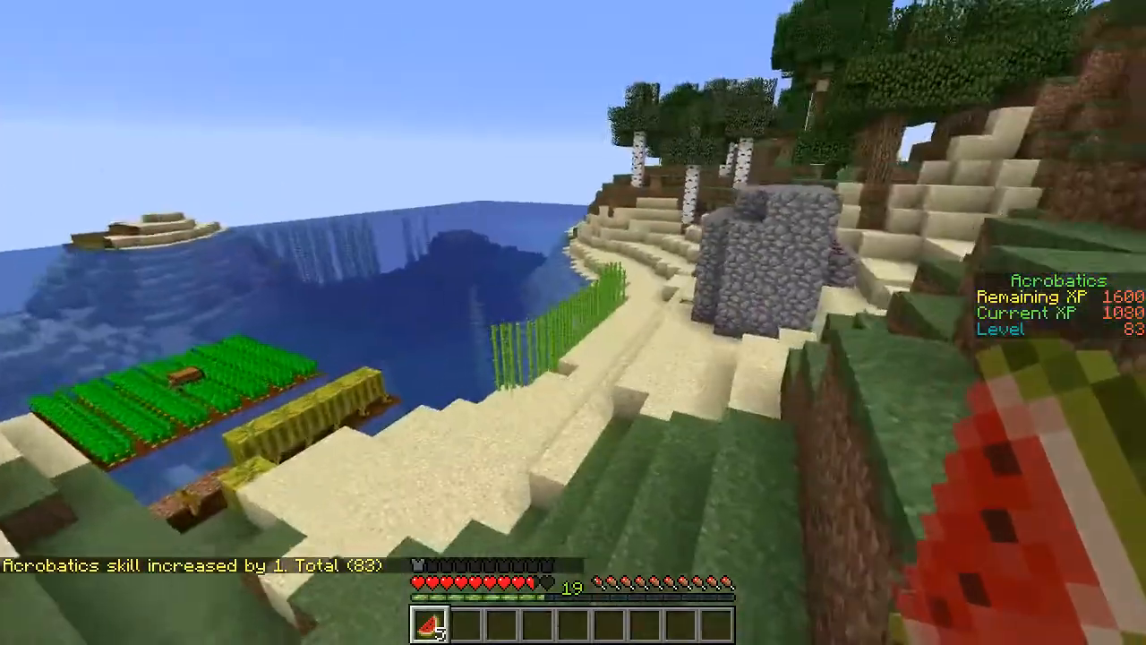
pyautogui.moveTo(573, 323)
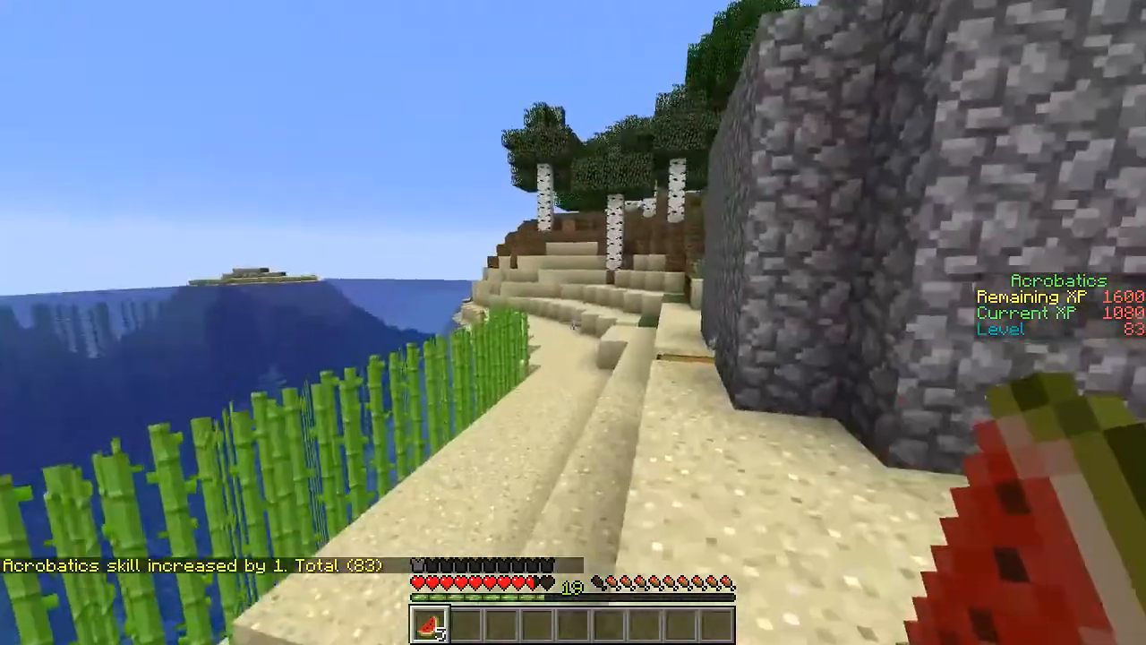
pyautogui.moveTo(573, 322)
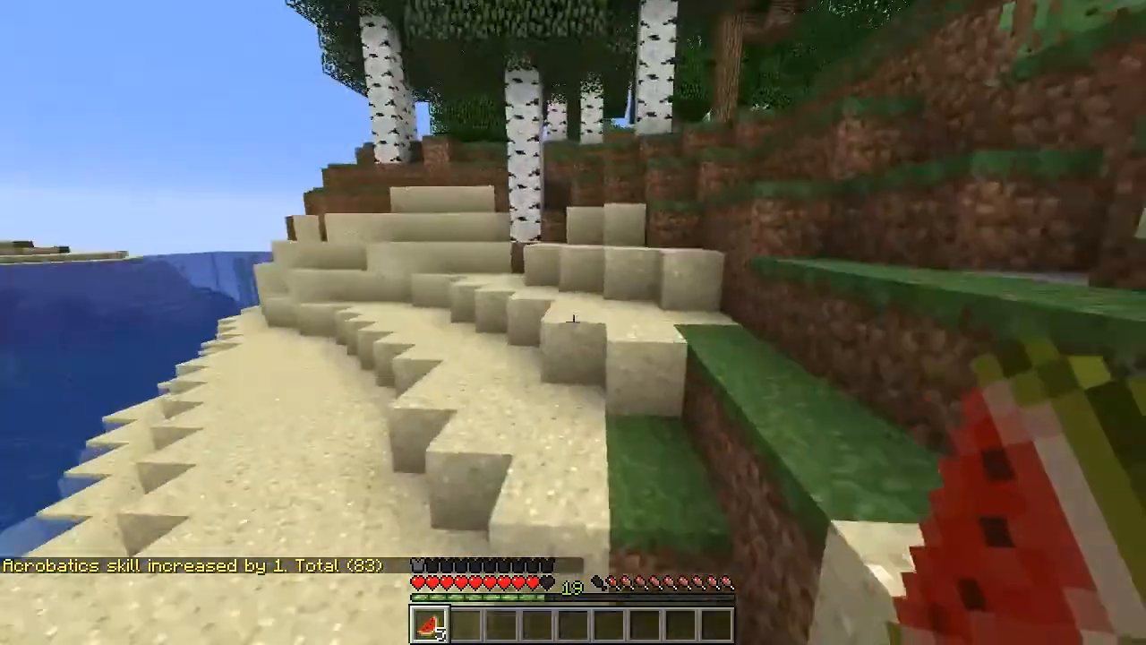
pyautogui.moveTo(573, 323)
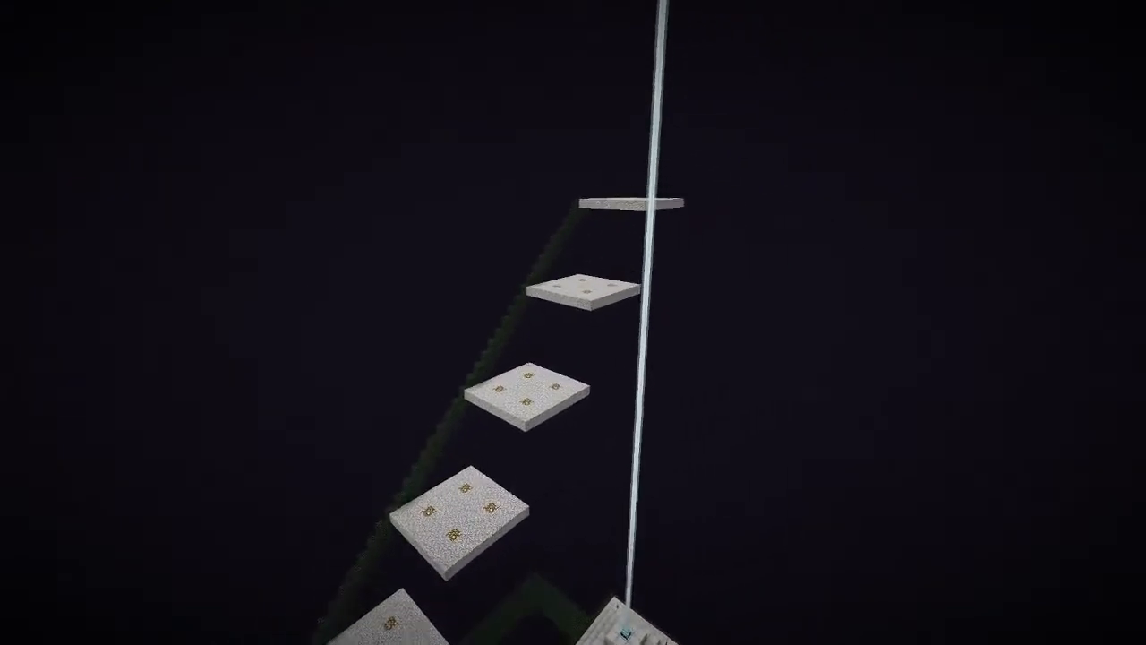
pyautogui.moveTo(572, 322)
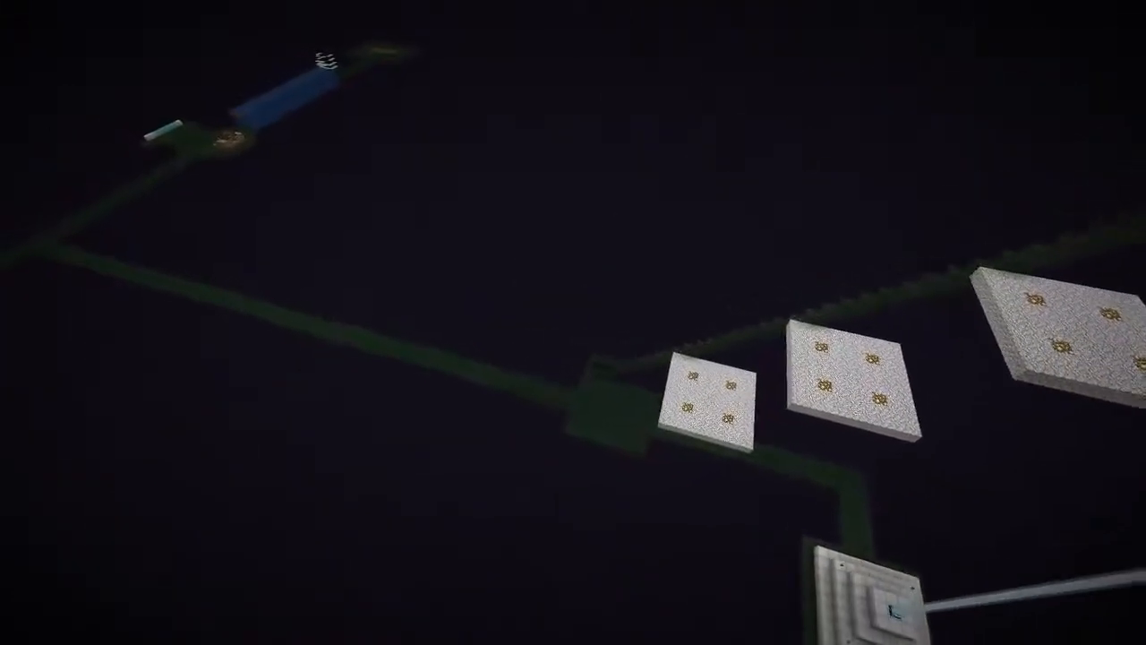
pyautogui.moveTo(573, 322)
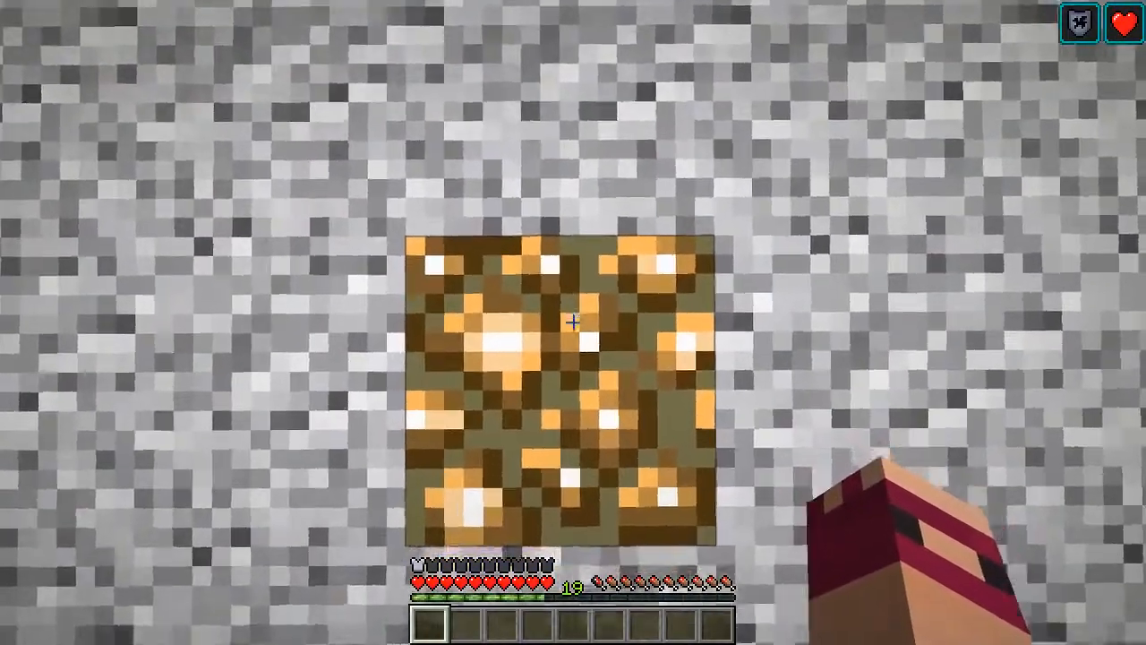
# - Run /sethome on the stone platform to save it as the home location
pyautogui.click(573, 358)
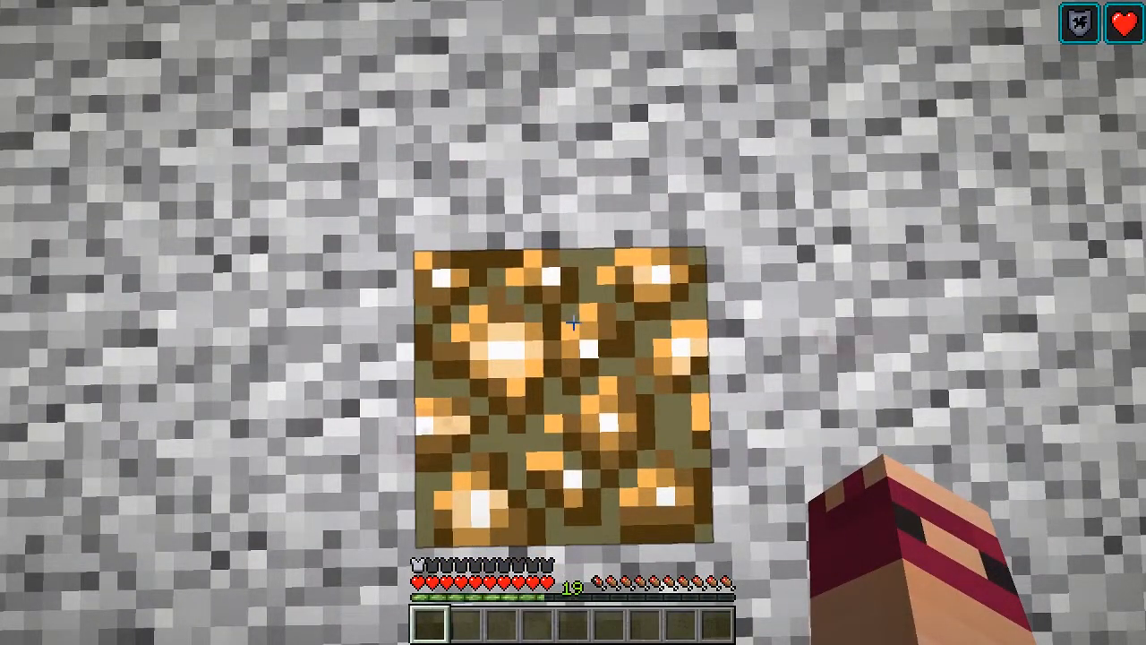
pyautogui.moveTo(573, 322)
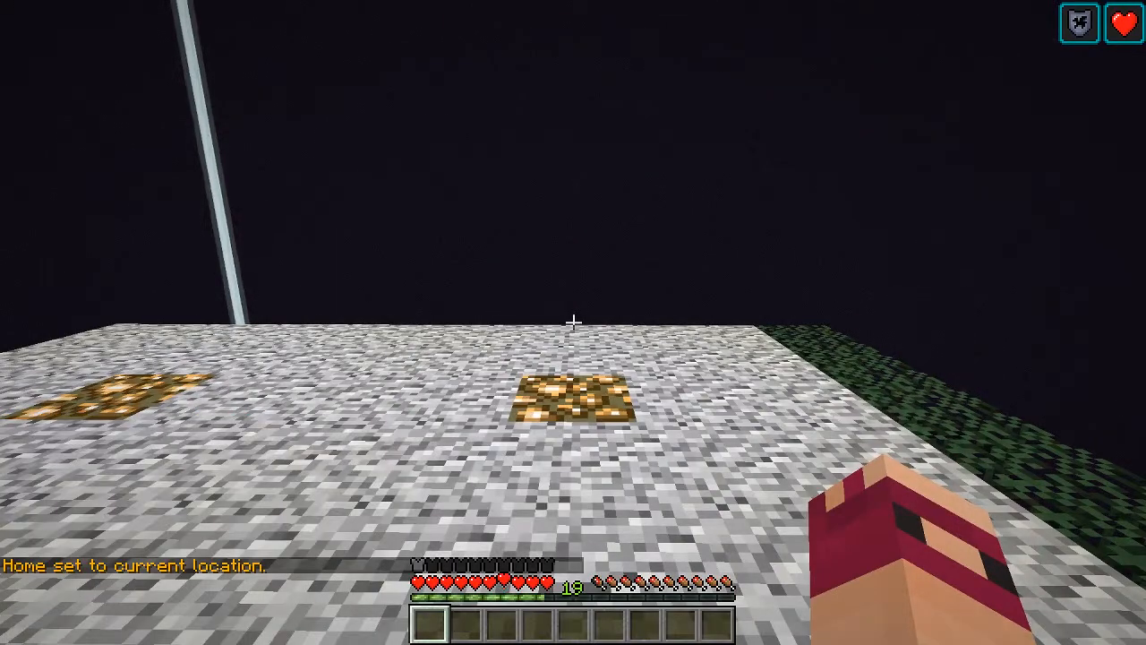
pyautogui.moveTo(573, 322)
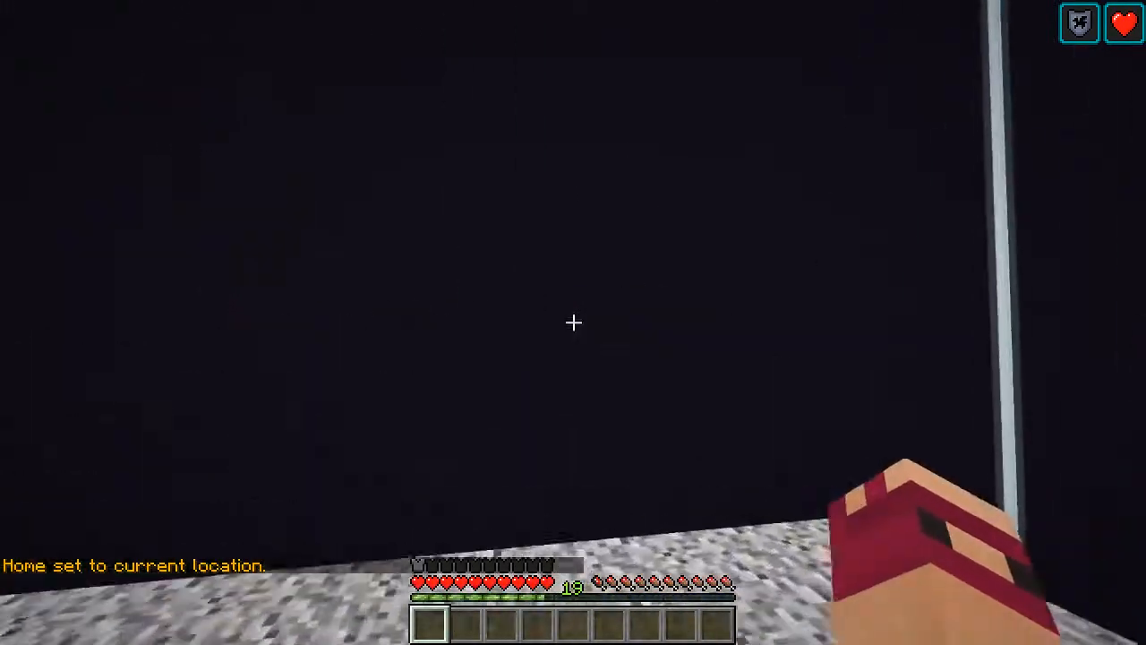
pyautogui.moveTo(573, 322)
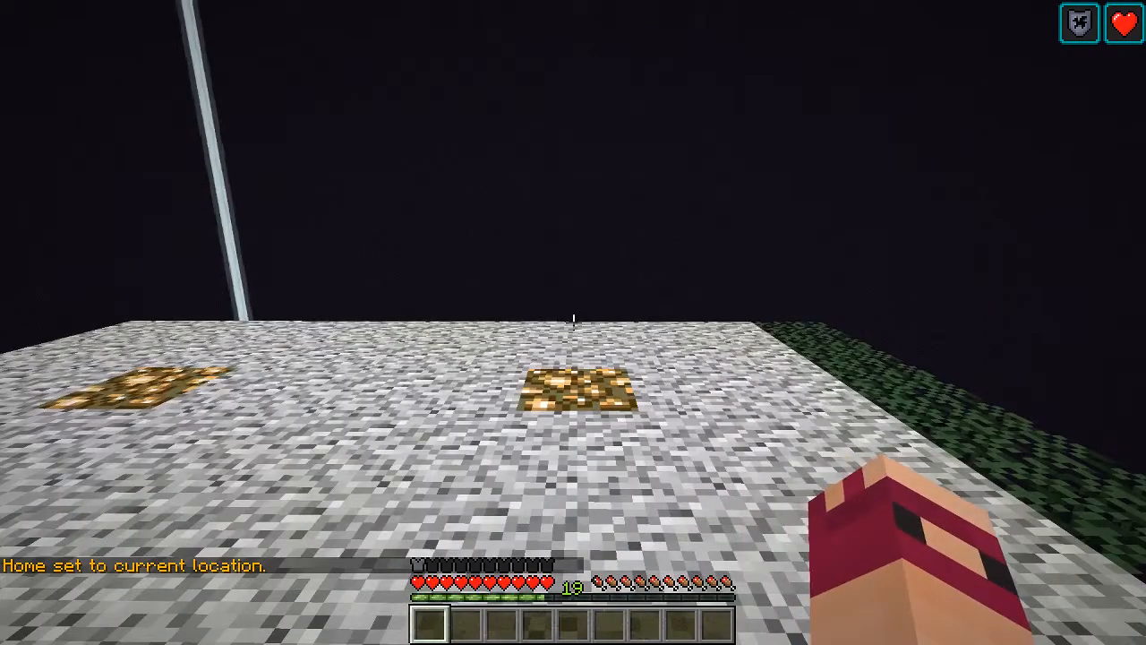
pyautogui.moveTo(573, 322)
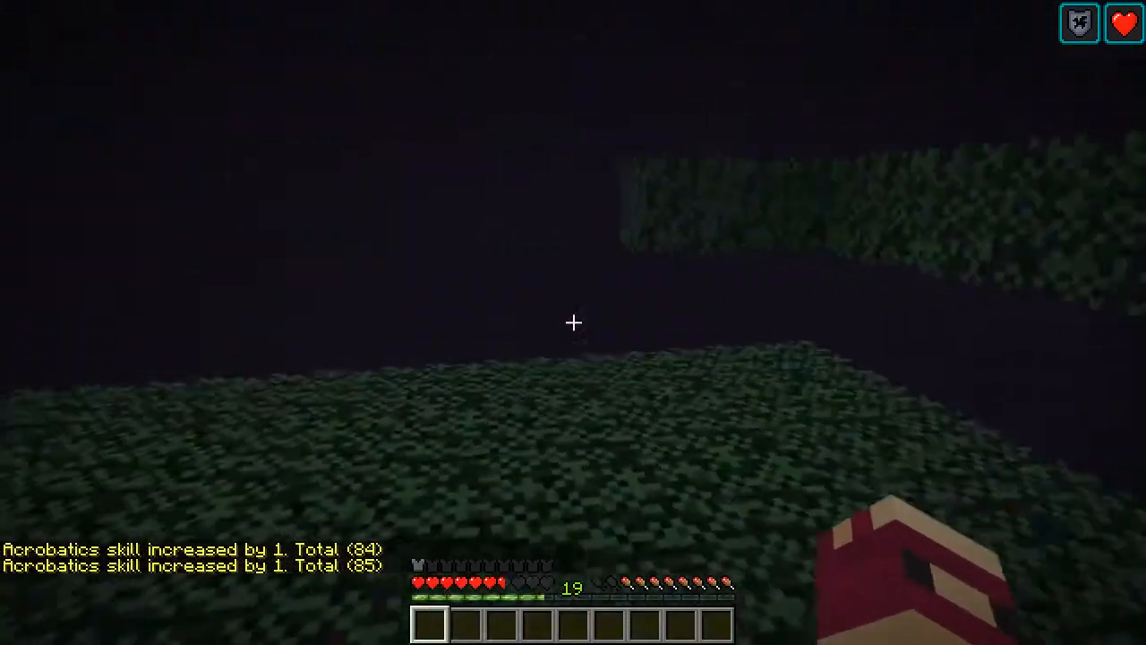
# - Check in the inventory that the worn Iron Boots have Feather Falling IV, then close it
pyautogui.press('e')
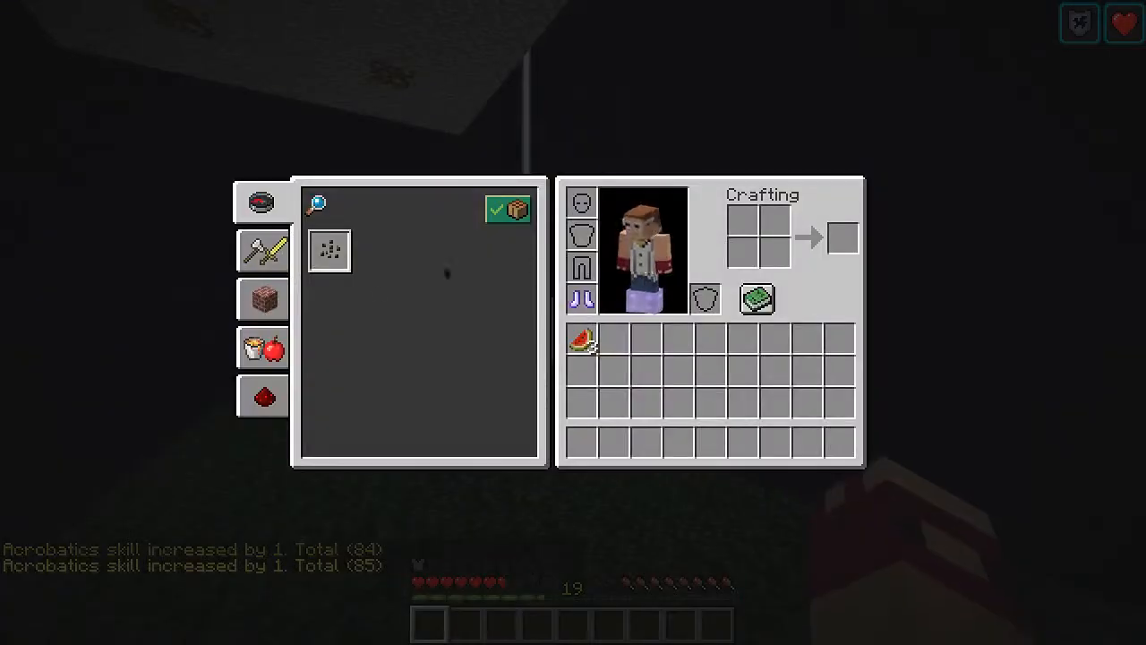
pyautogui.moveTo(581, 298)
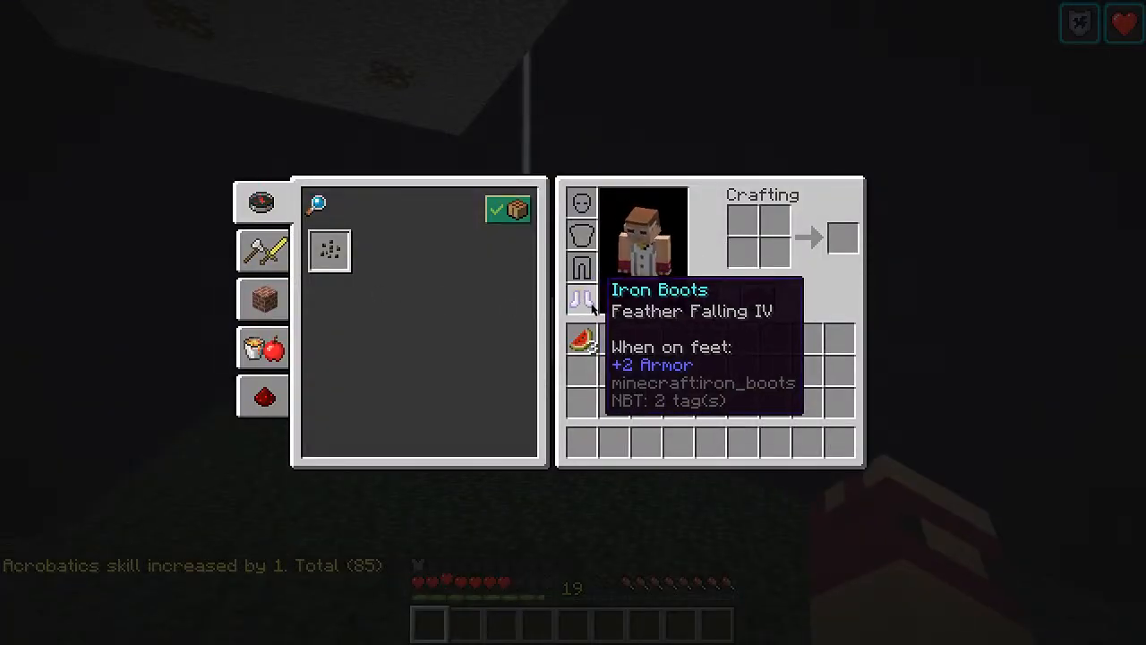
pyautogui.press('Escape')
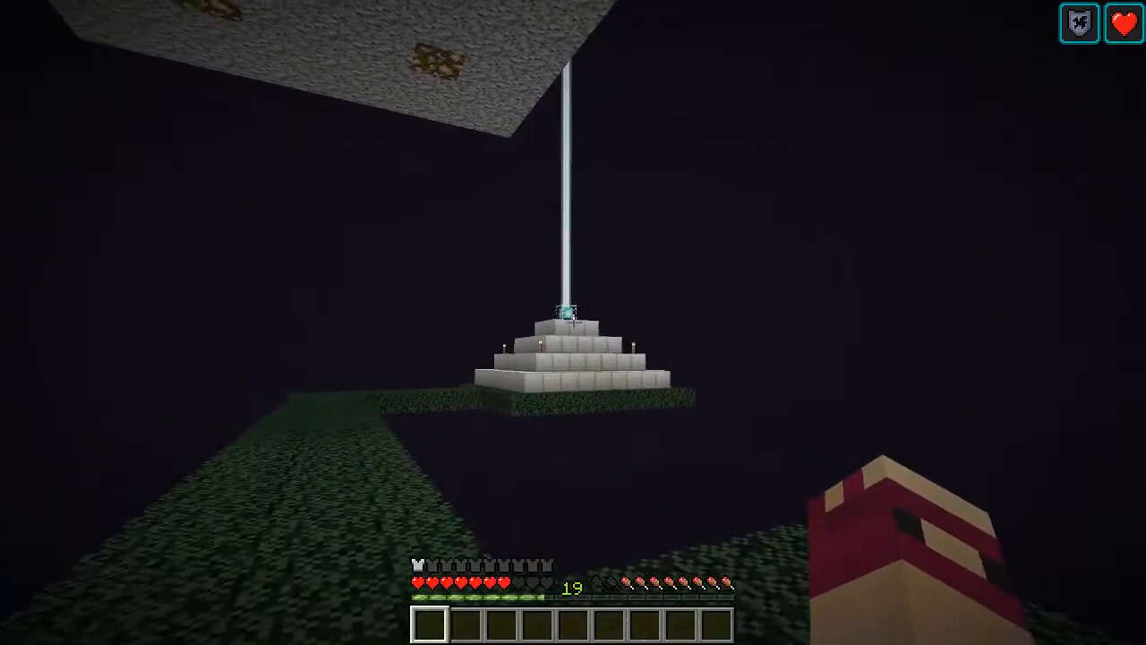
pyautogui.moveTo(573, 323)
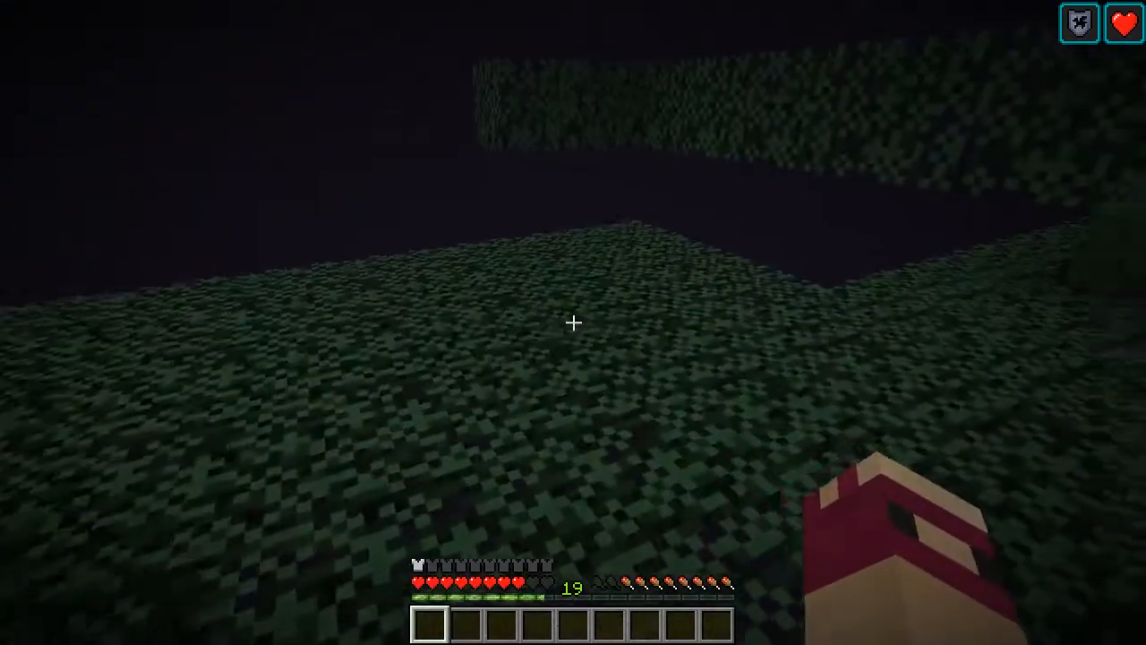
pyautogui.moveTo(573, 323)
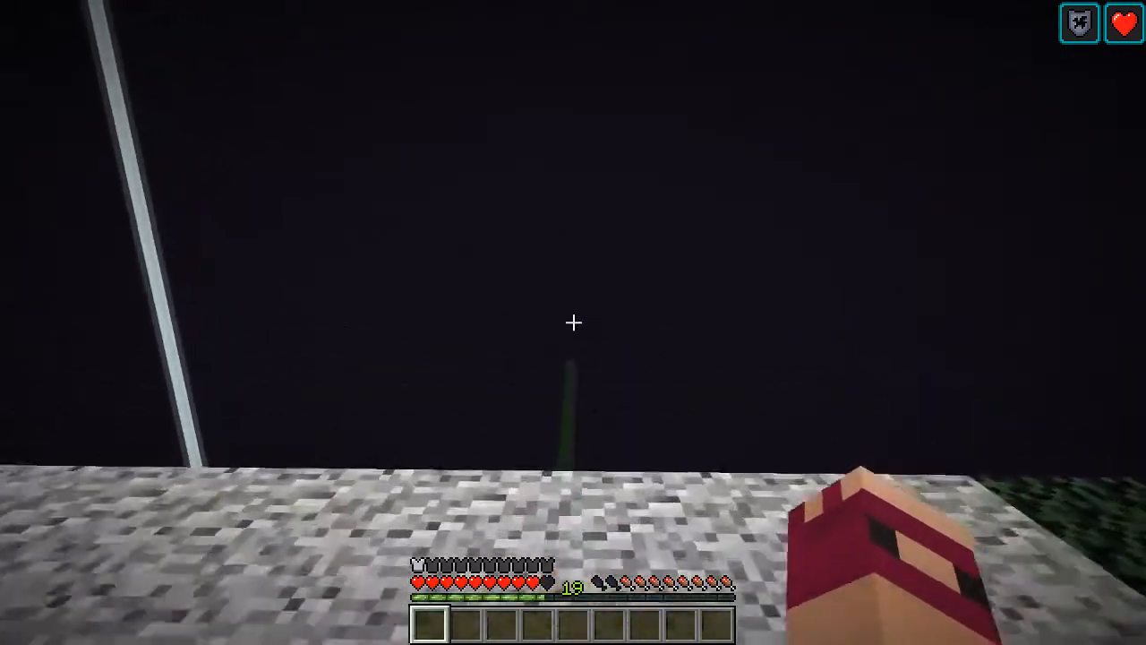
pyautogui.moveTo(573, 322)
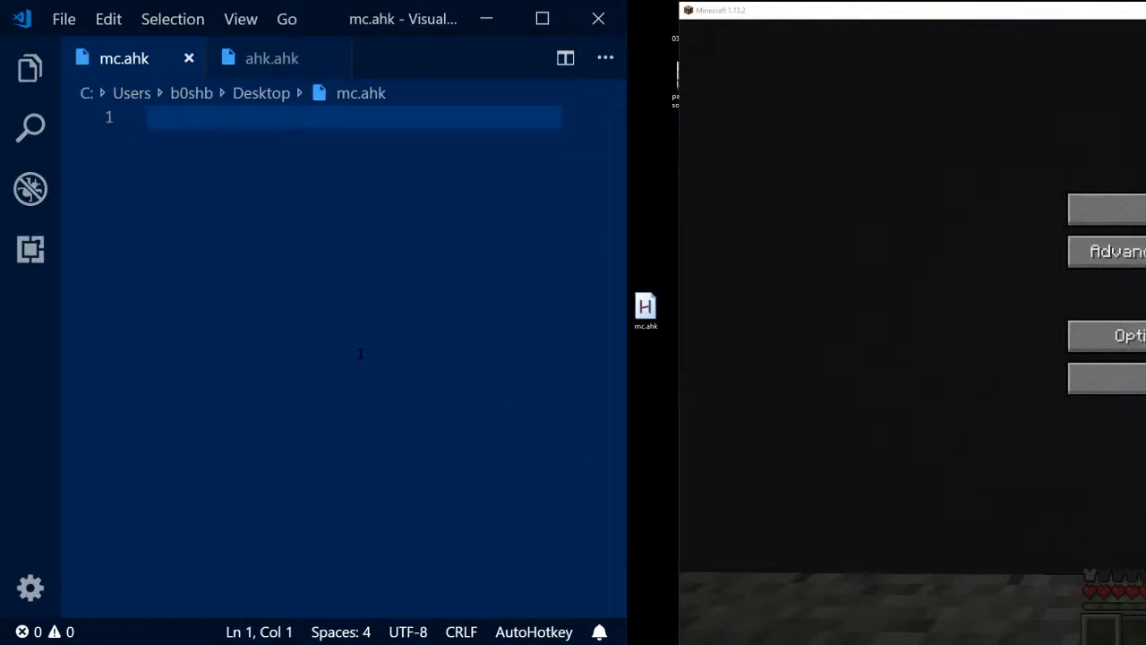
# - Write the hotkey line and open a Loop, 100 { block in mc.ahk
pyautogui.write('`::')
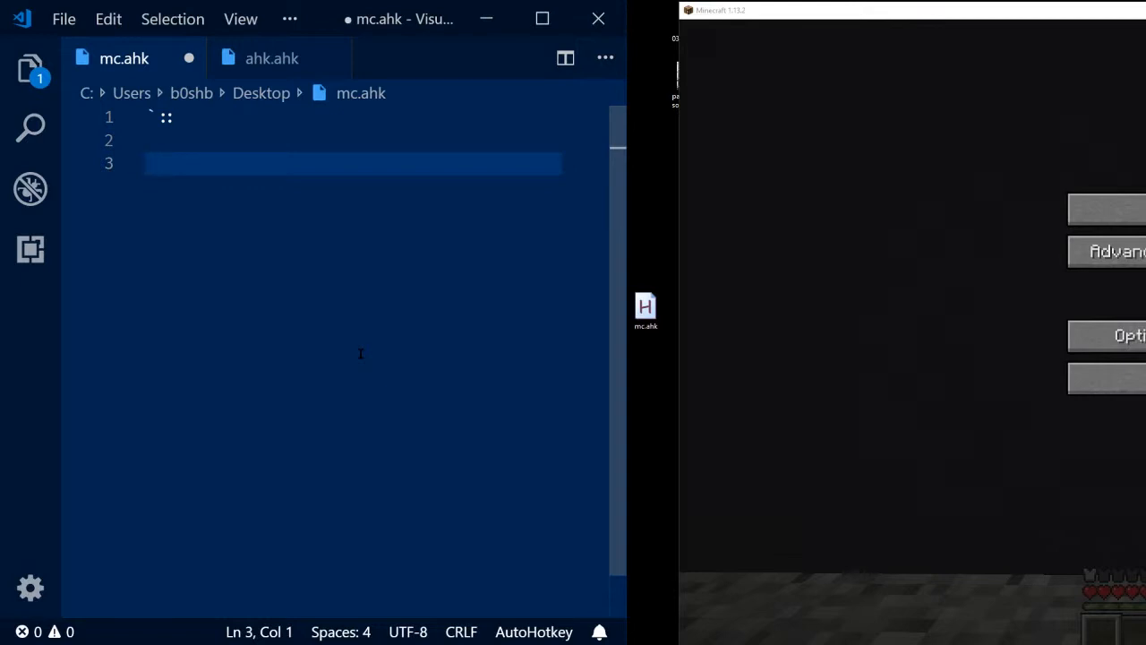
pyautogui.write('Loop,')
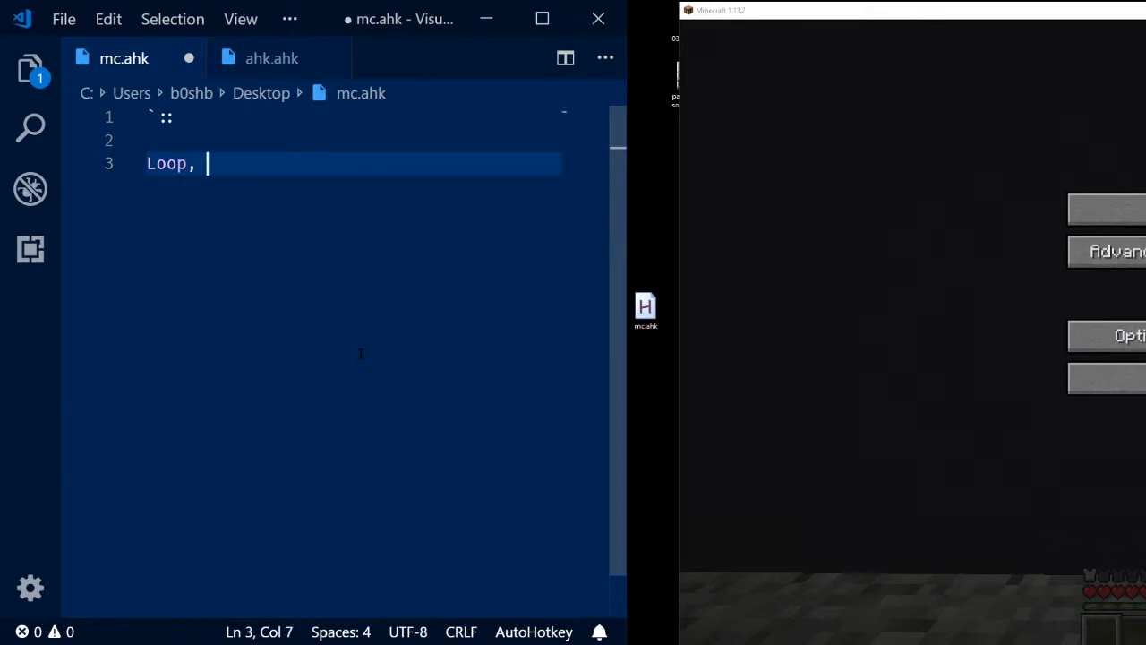
pyautogui.write('100 {')
pyautogui.write('Send')
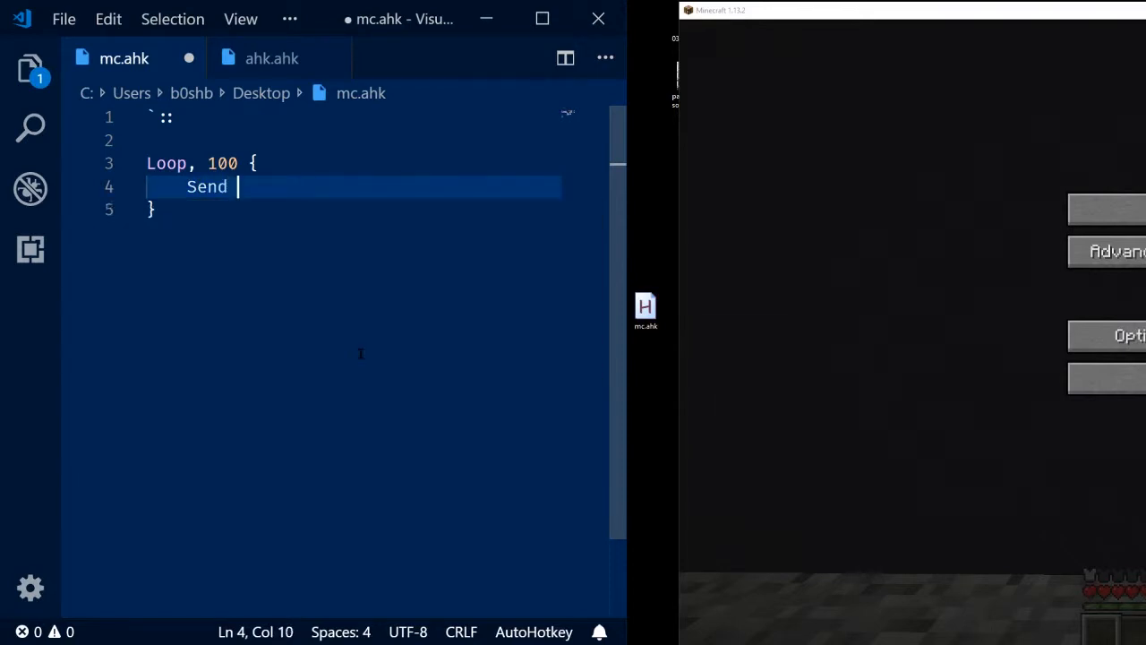
# - Inside the loop send t, Sleep 100, then Send /home a{Enter}
pyautogui.write('t')
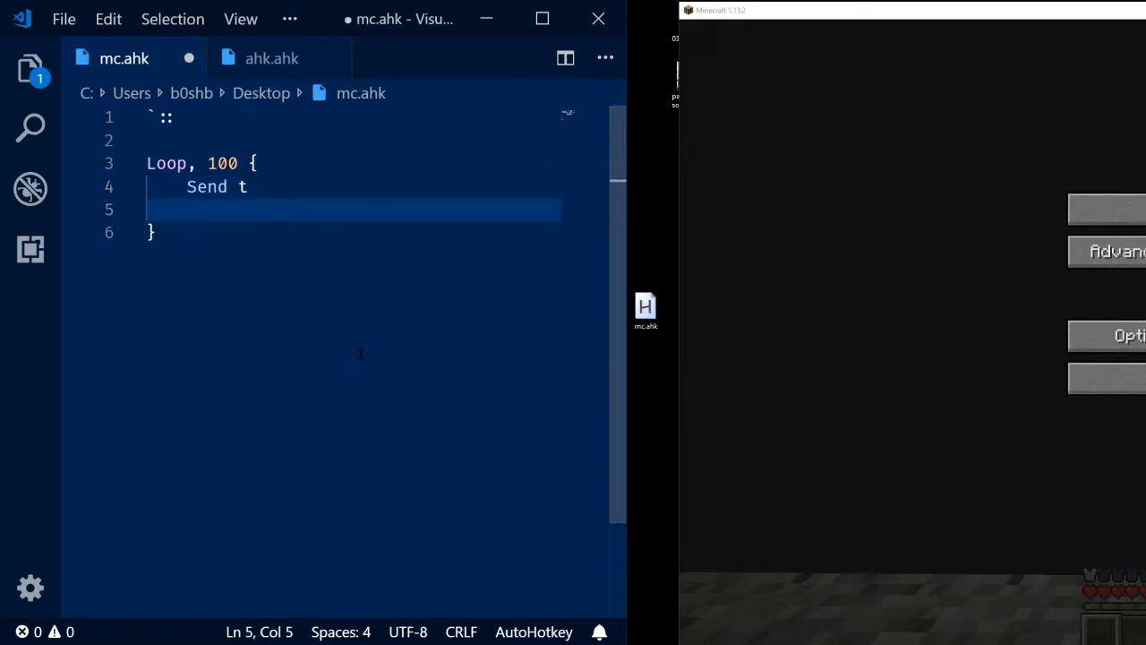
pyautogui.write('Sleep 100')
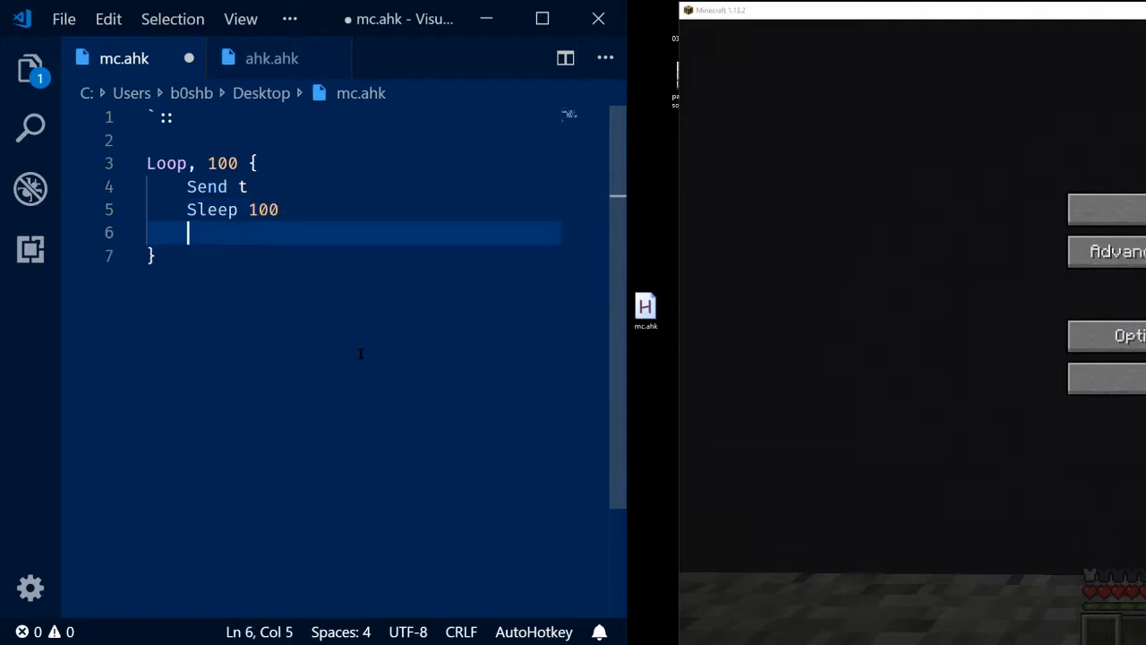
pyautogui.write('Send /home a')
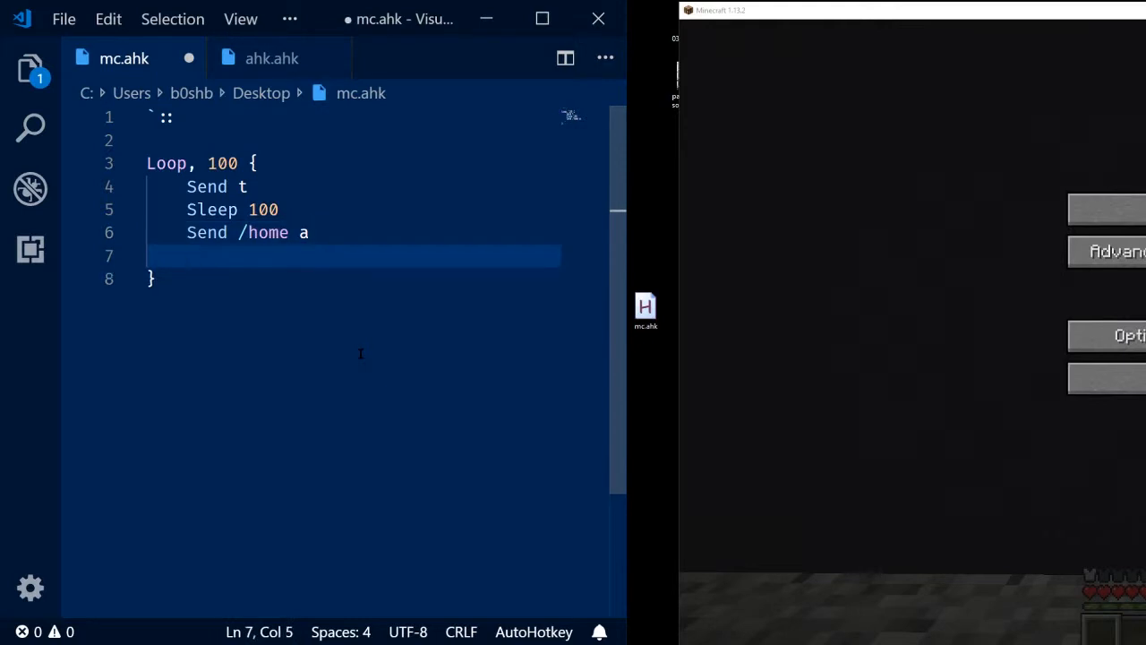
pyautogui.write('{Enter')
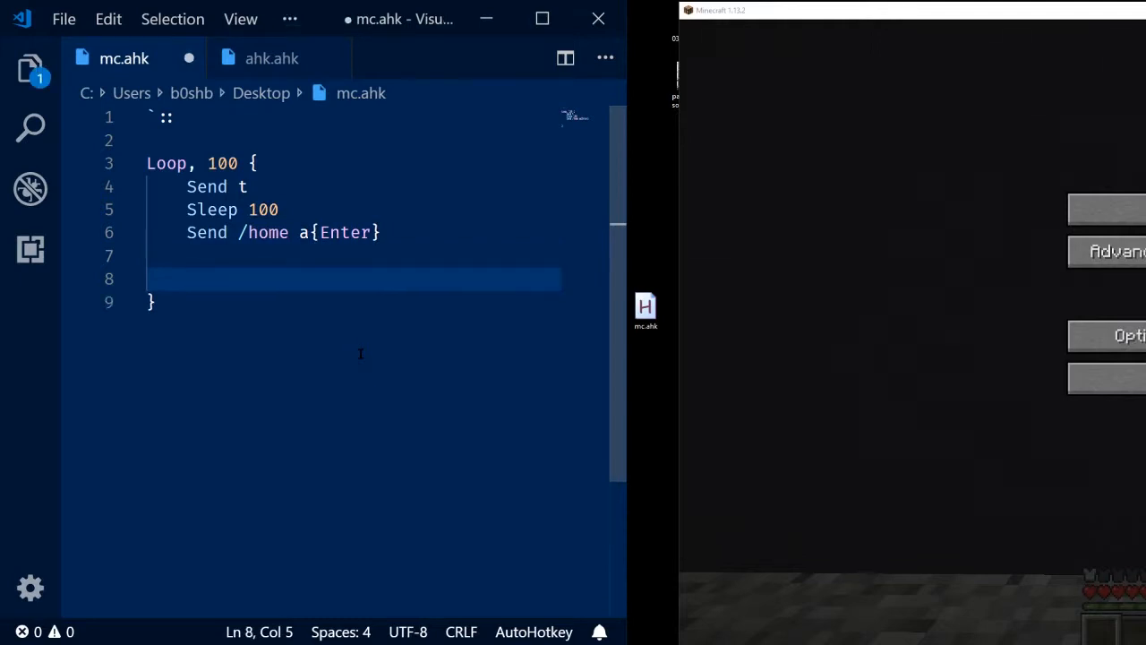
# - Add Send {w down}, a Sleep line and Send {w up} below the /home command
pyautogui.write('Send {w d}')
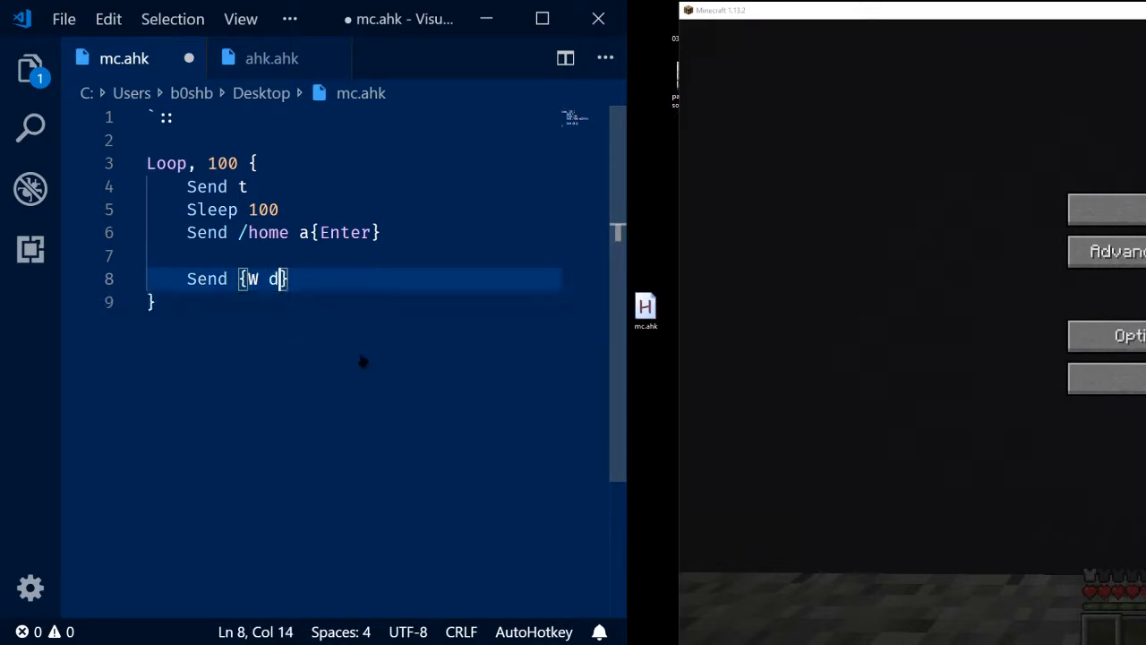
pyautogui.write('own')
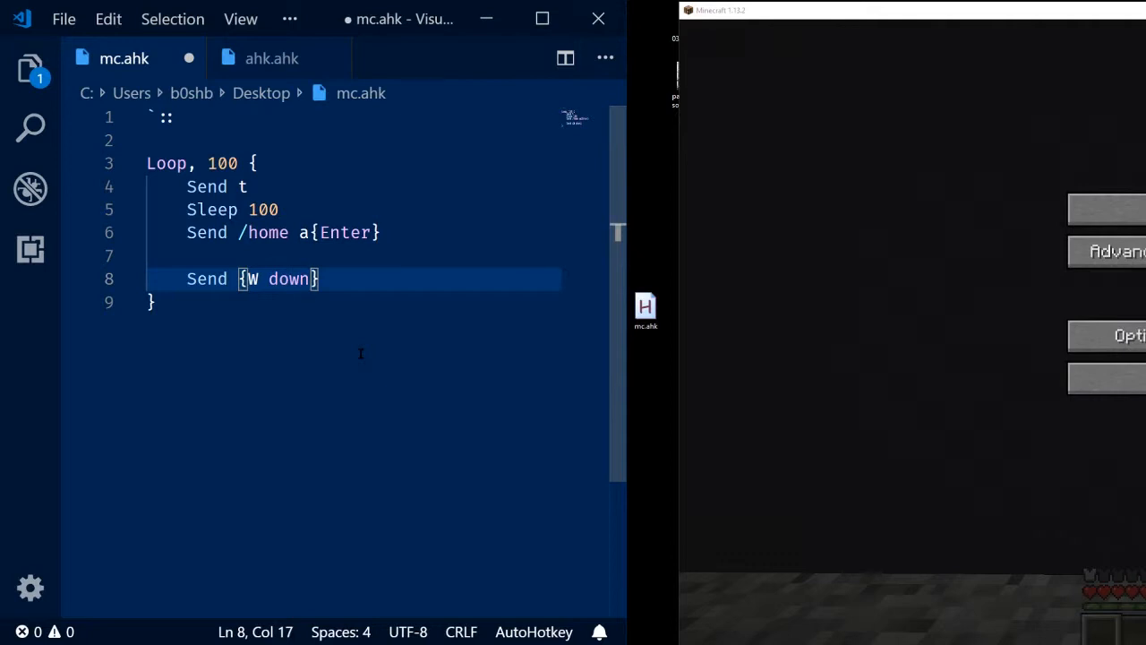
pyautogui.press('Return')
pyautogui.write('Send {W ')
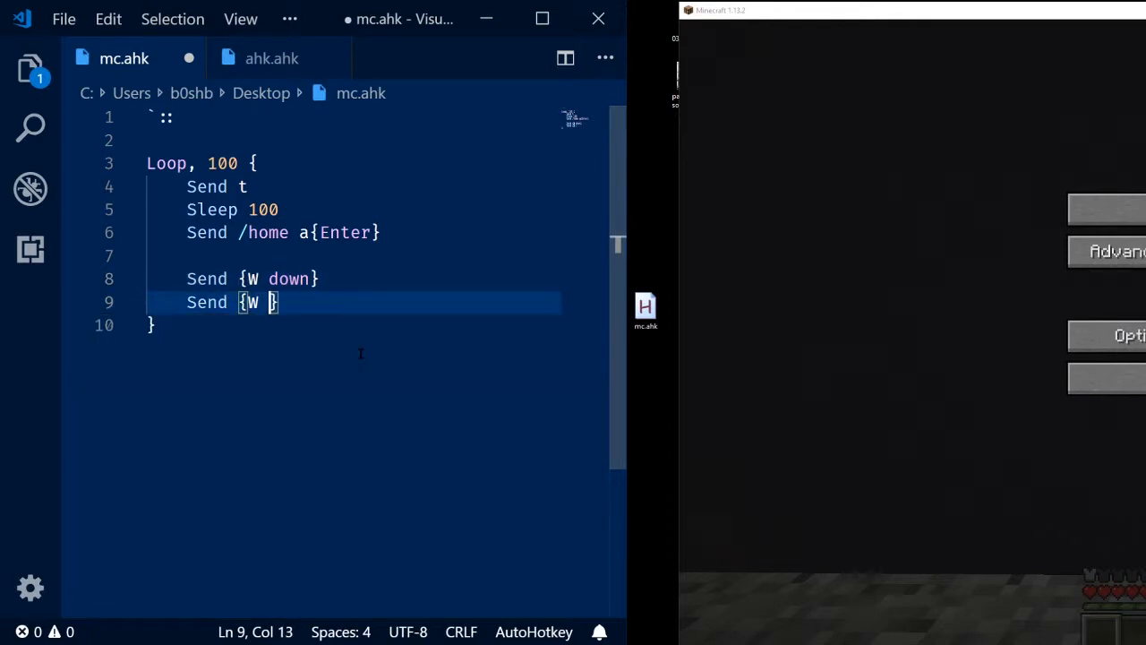
pyautogui.write('up')
pyautogui.write('Sleep')
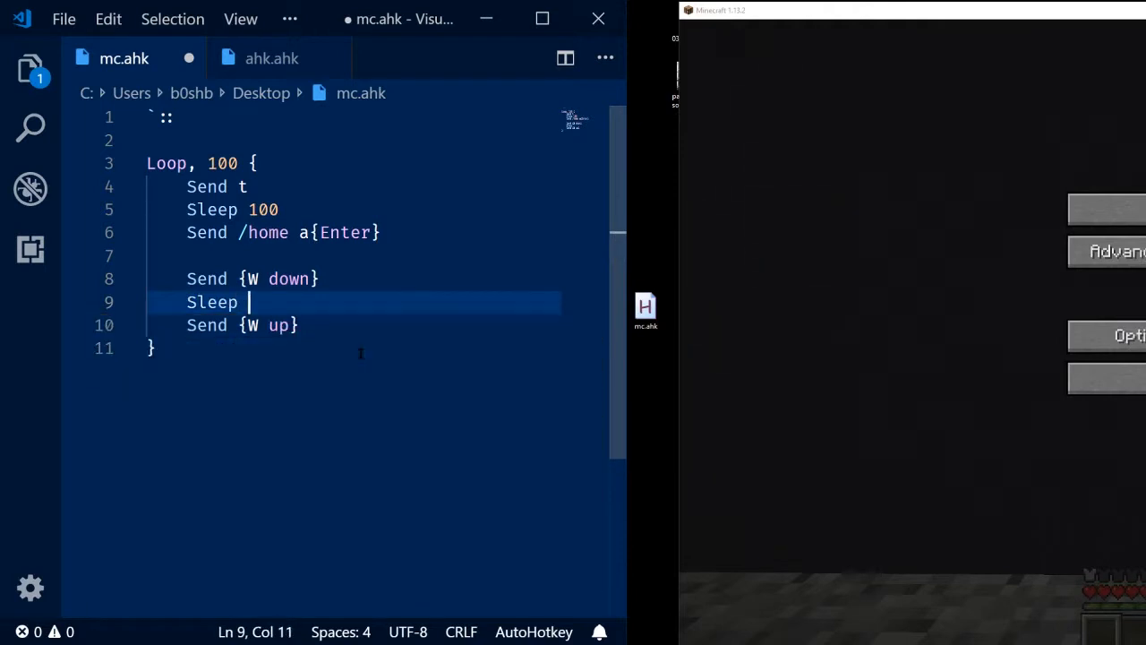
pyautogui.write('10000000')
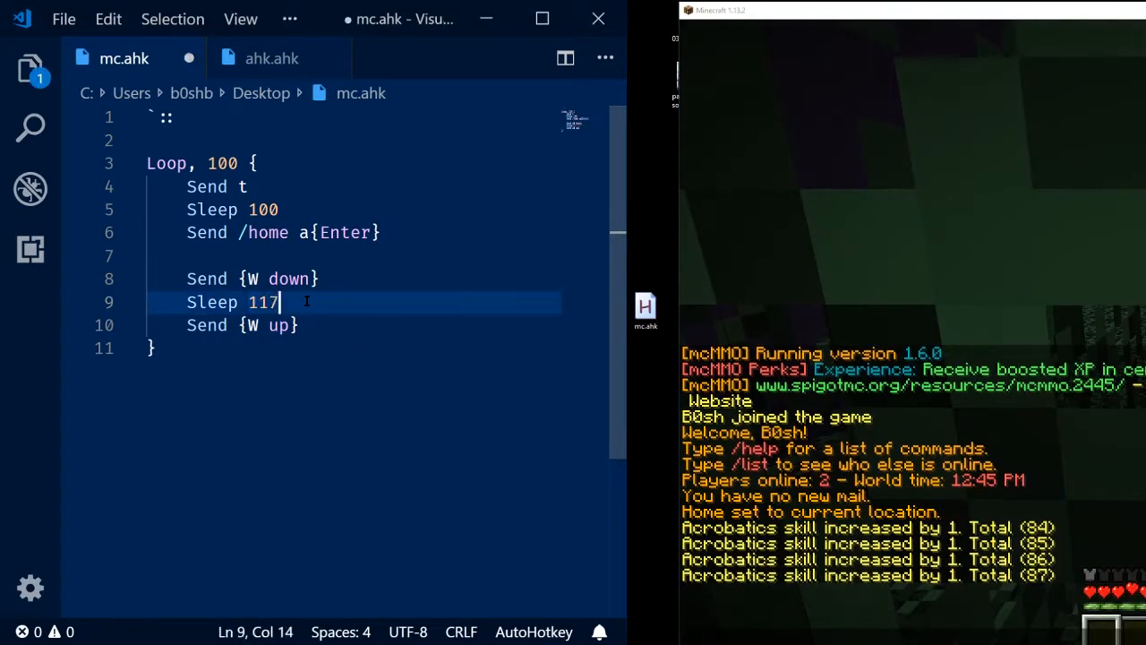
# - Finish the W-hold Sleep as 11750 and start a new Sleep line after the W release
pyautogui.write('50')
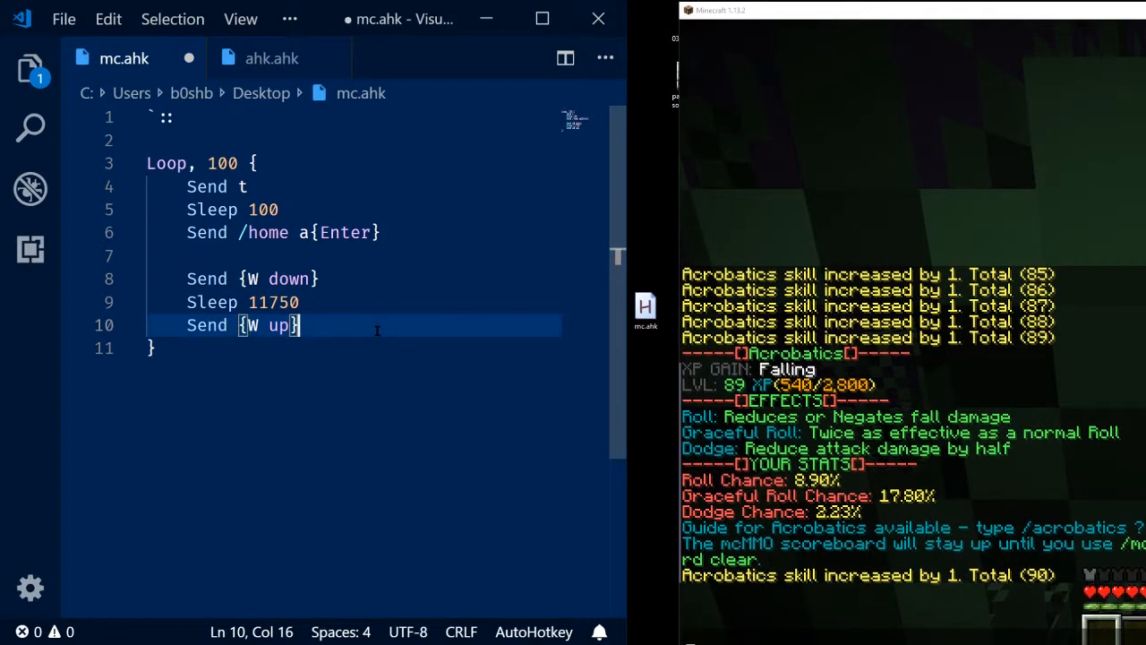
pyautogui.press('Enter')
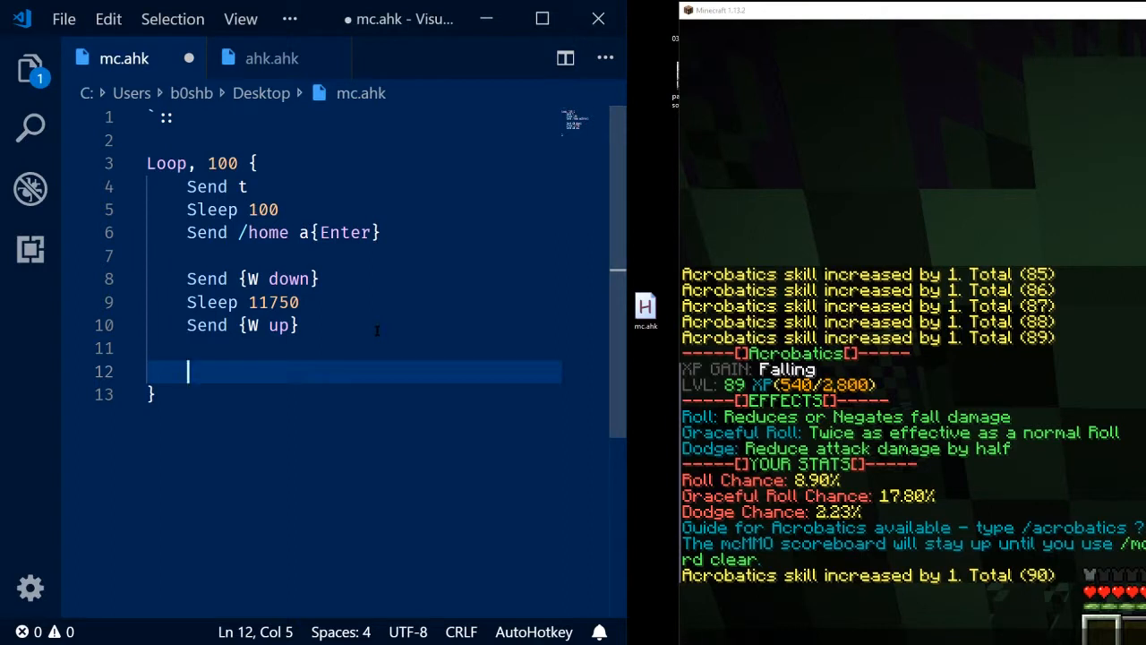
pyautogui.write('Sle')
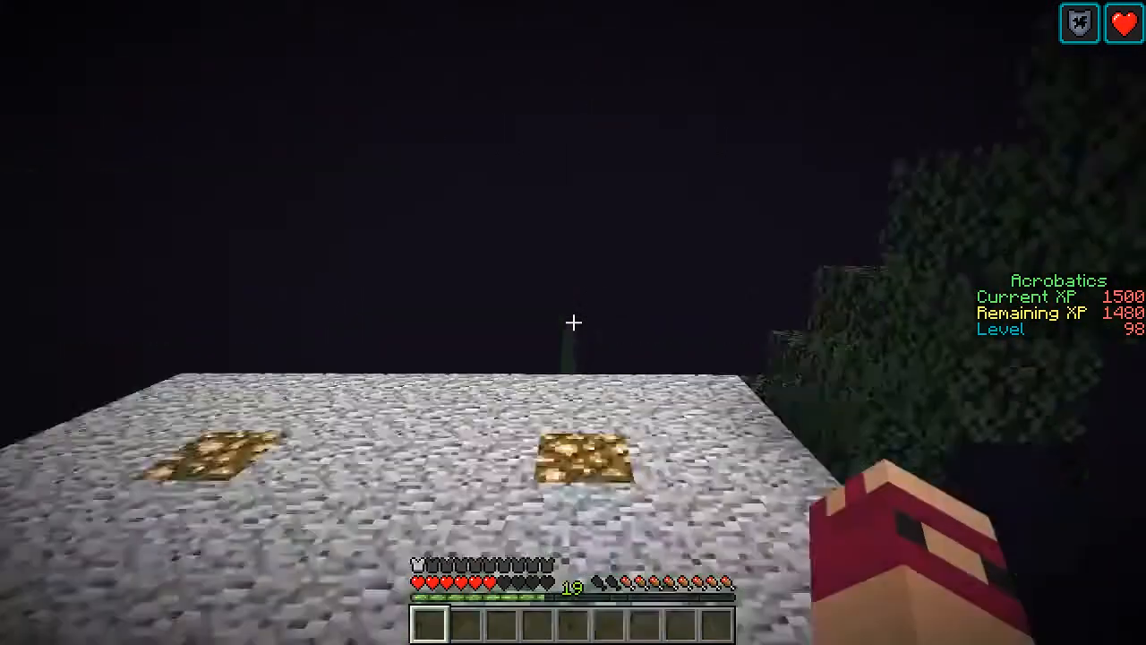
pyautogui.moveTo(573, 322)
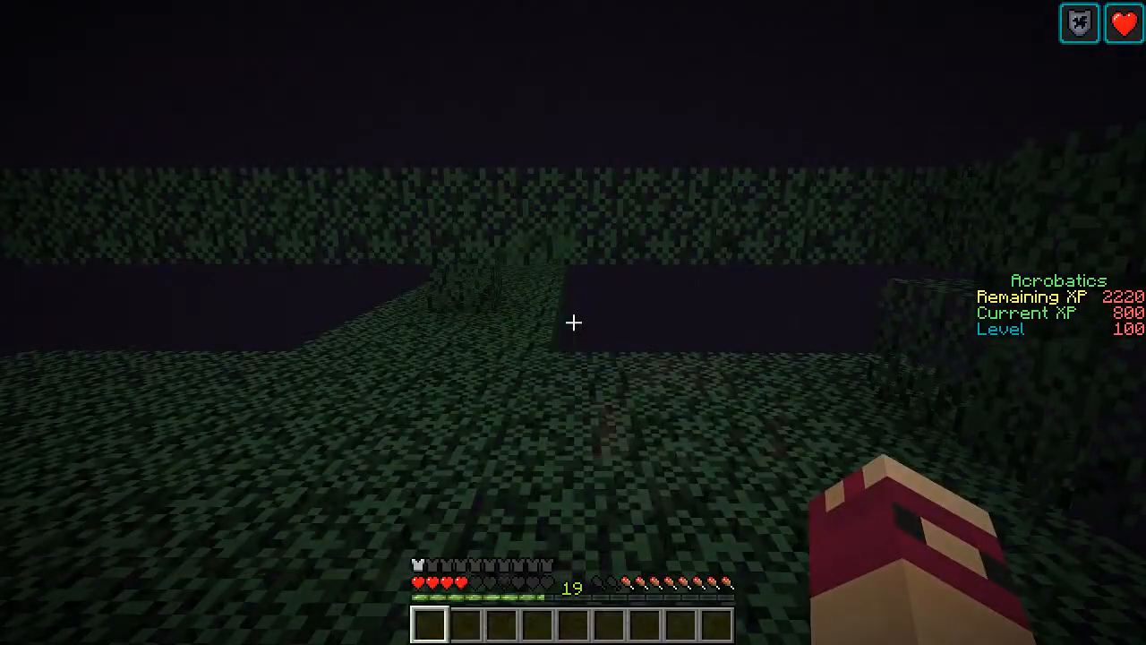